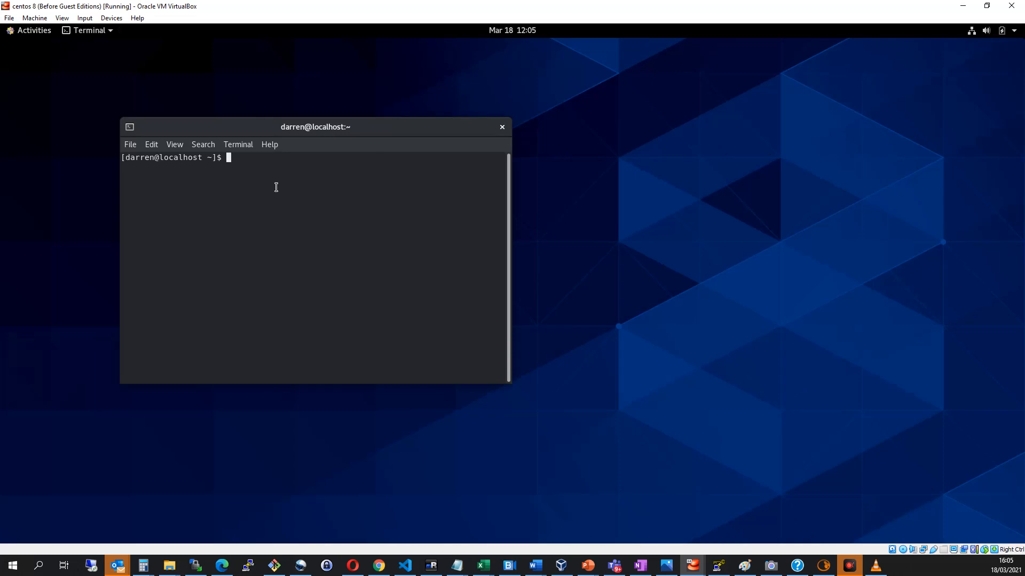
{"action": "mouse_move", "coordinate": [261, 167]}
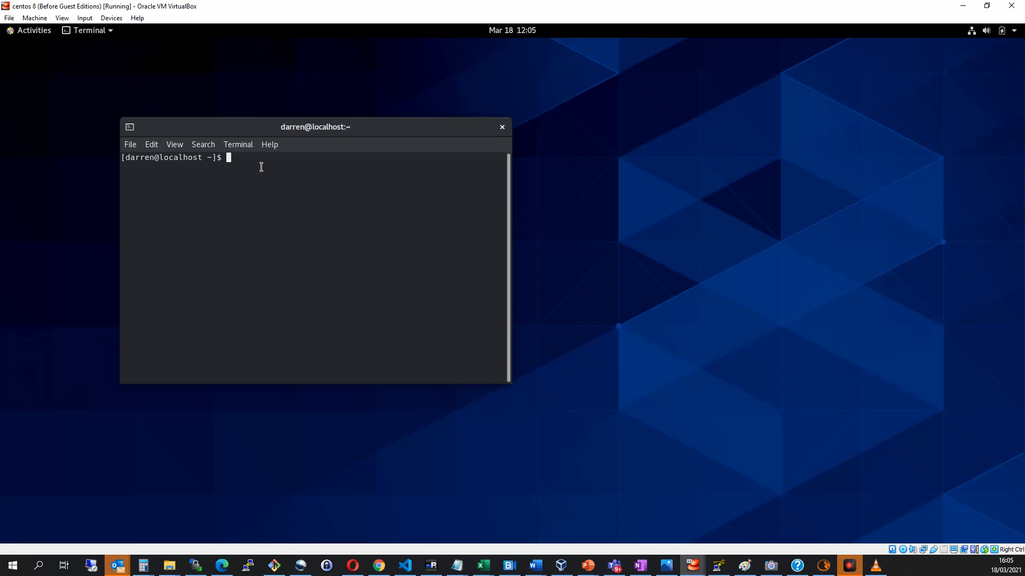
Create user bill with sudo adduser, authenticating with darren's sudo password.
{"action": "type", "text": "sudo add"}
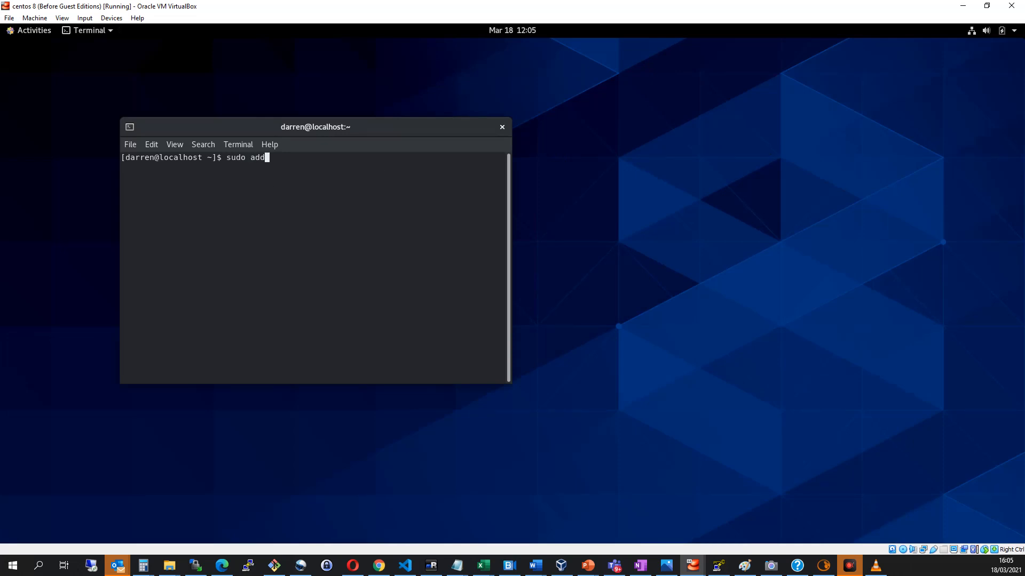
{"action": "type", "text": "user"}
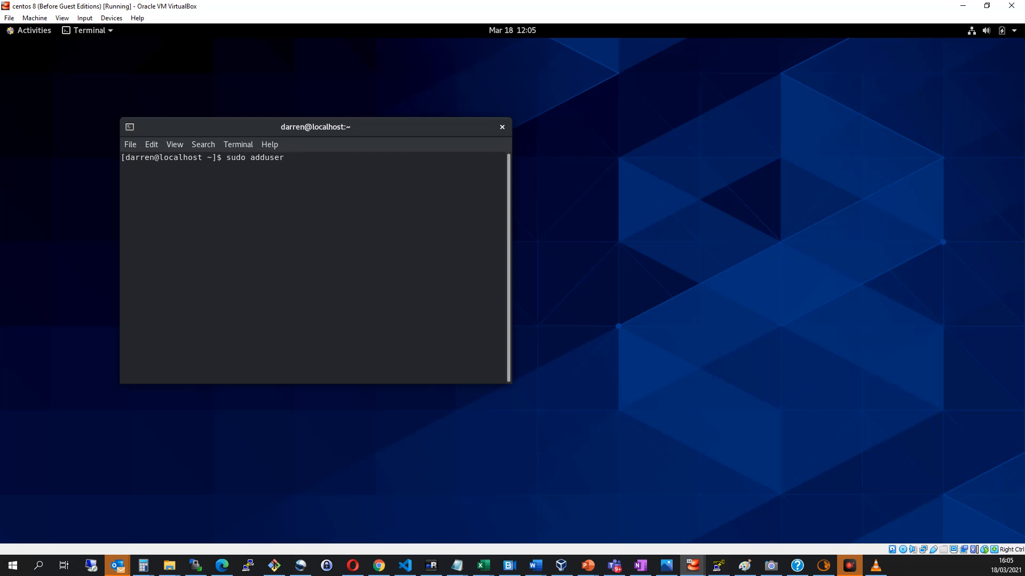
{"action": "type", "text": "bill"}
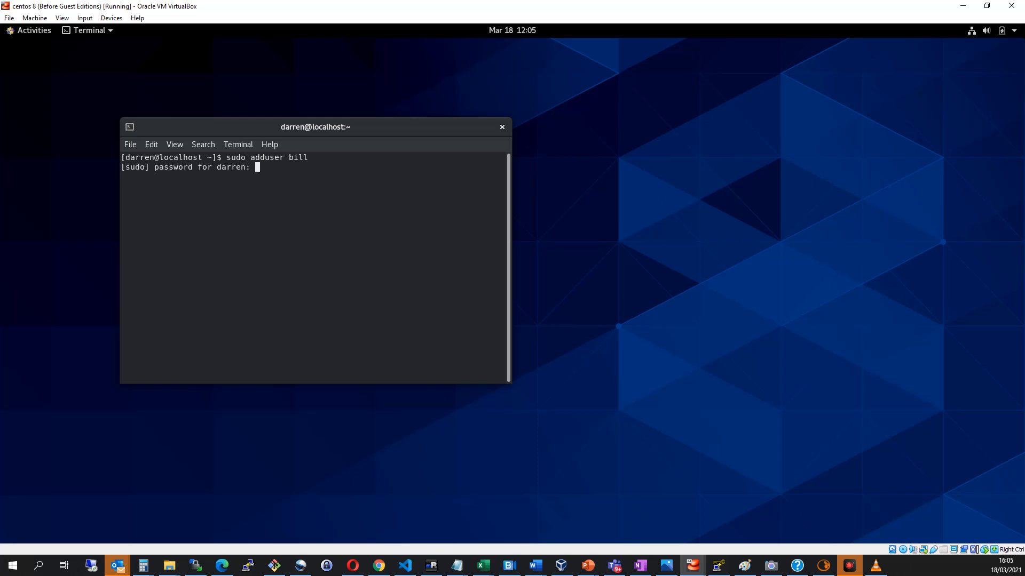
{"action": "key", "text": "Return"}
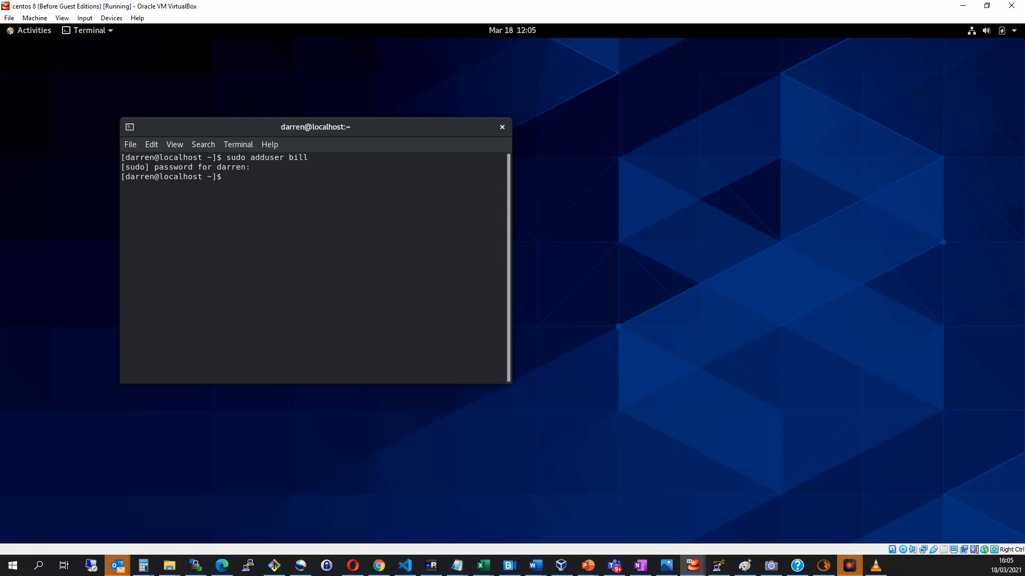
Set bill's password with sudo passwd bill, entering and confirming the new password.
{"action": "type", "text": "s"}
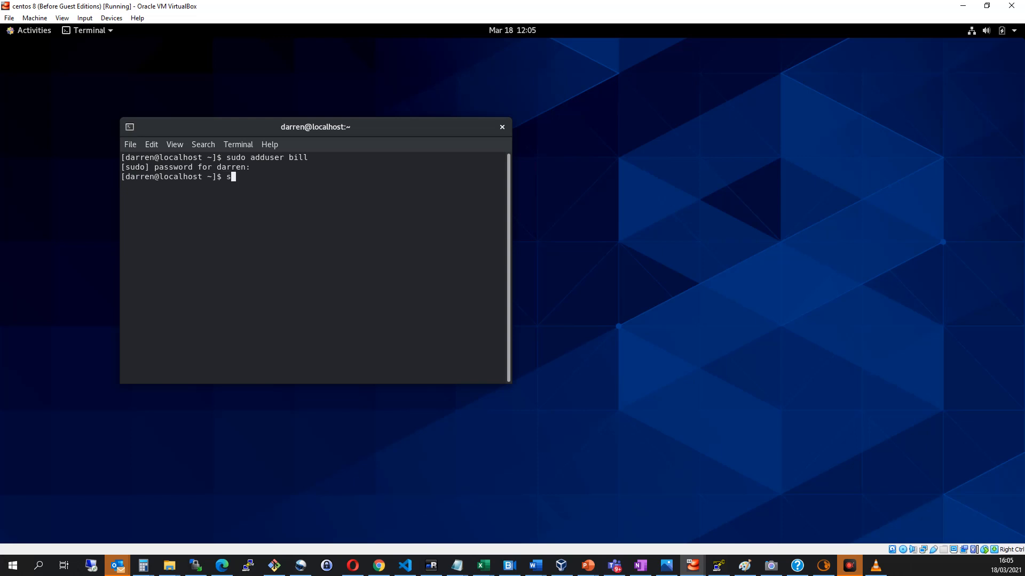
{"action": "type", "text": "udo"}
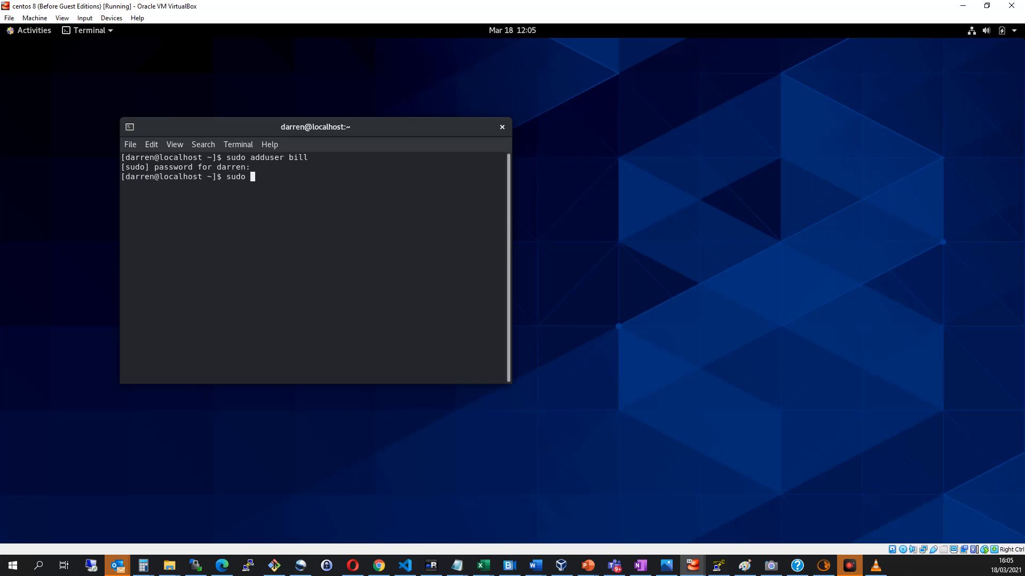
{"action": "type", "text": "passe"}
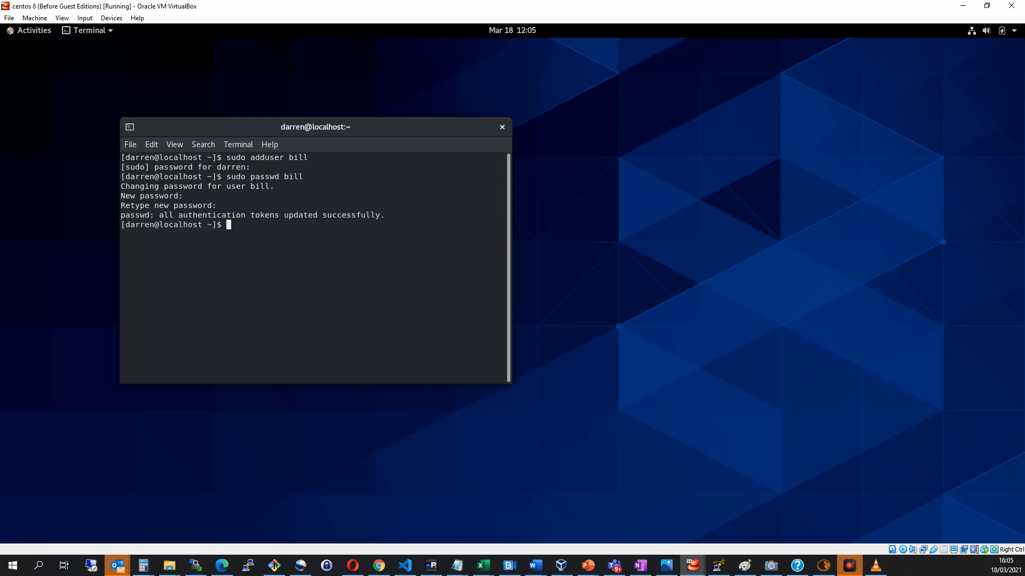
{"action": "mouse_move", "coordinate": [104, 281]}
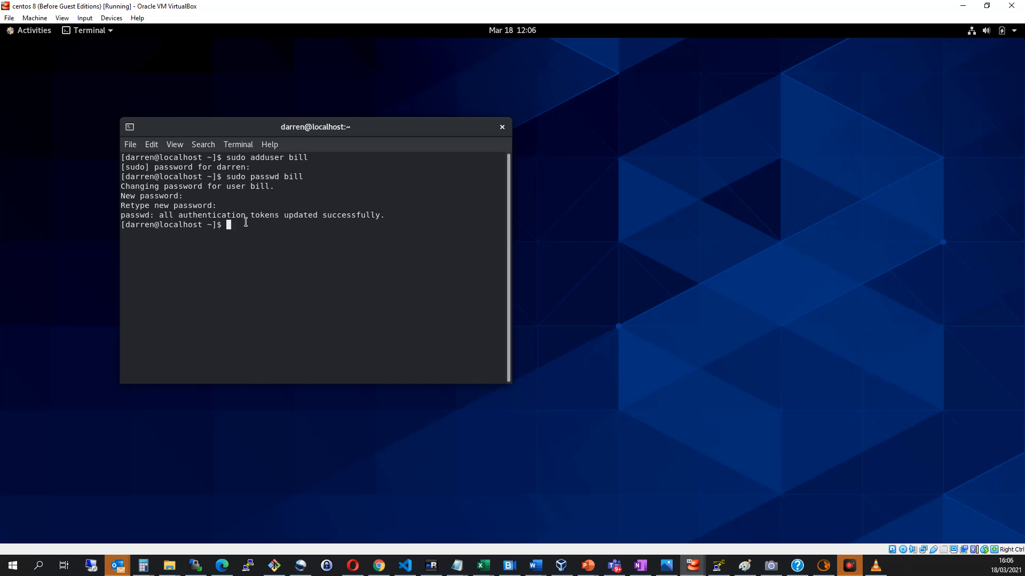
Add bill to the wheel group with sudo usermod -aG wheel bill.
{"action": "type", "text": "sud"}
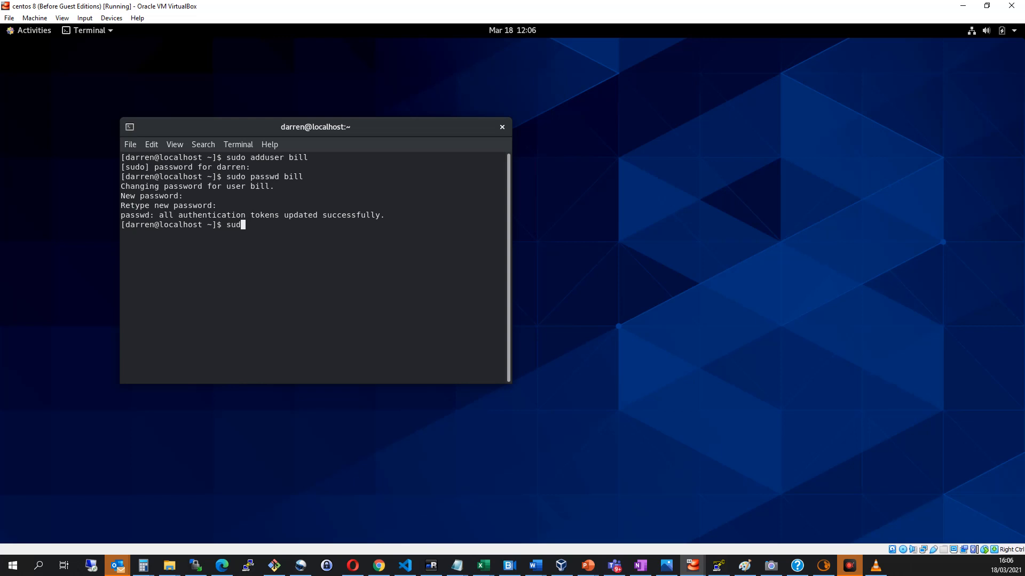
{"action": "type", "text": "o u"}
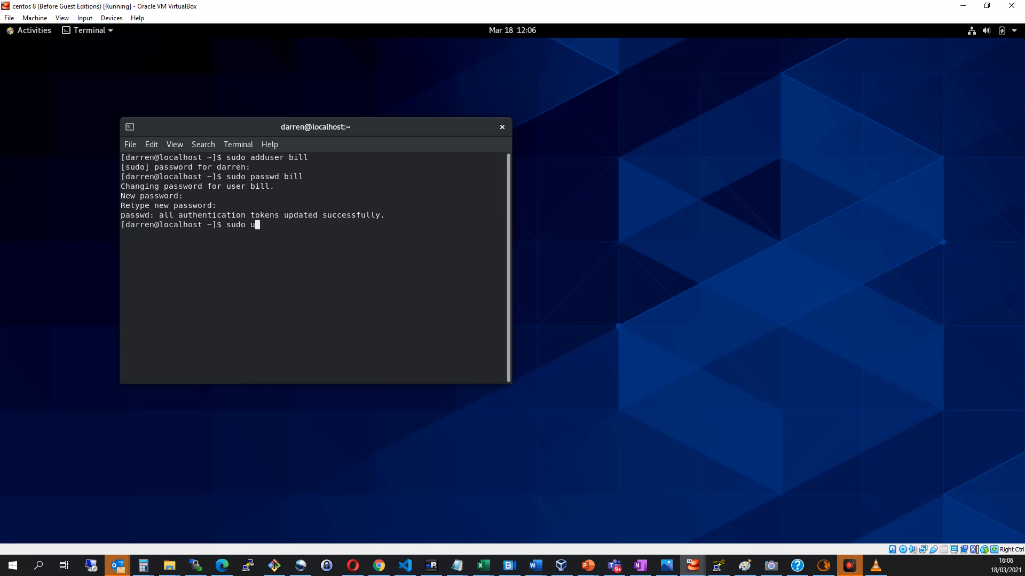
{"action": "type", "text": "sermod"}
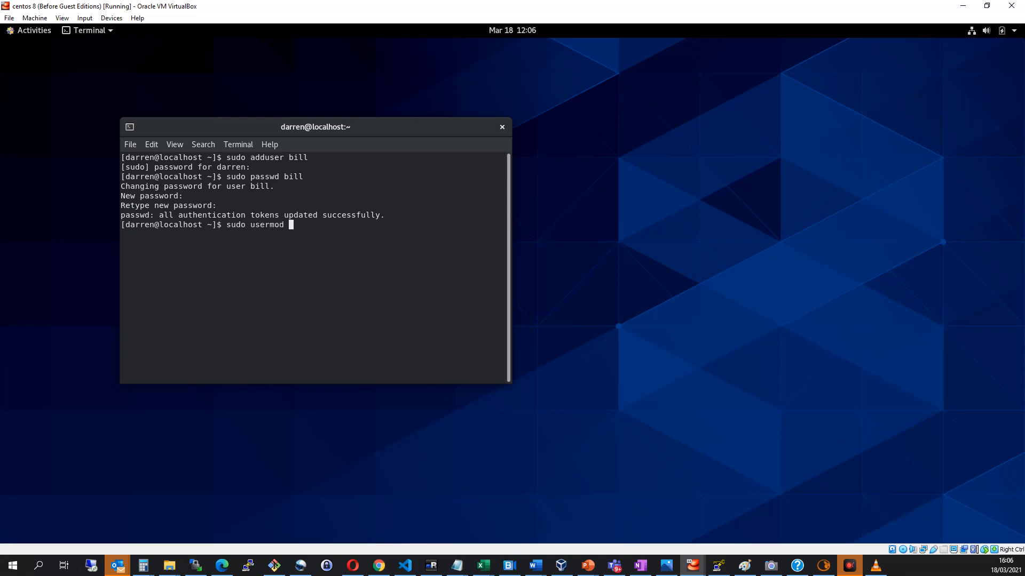
{"action": "type", "text": "-aG"}
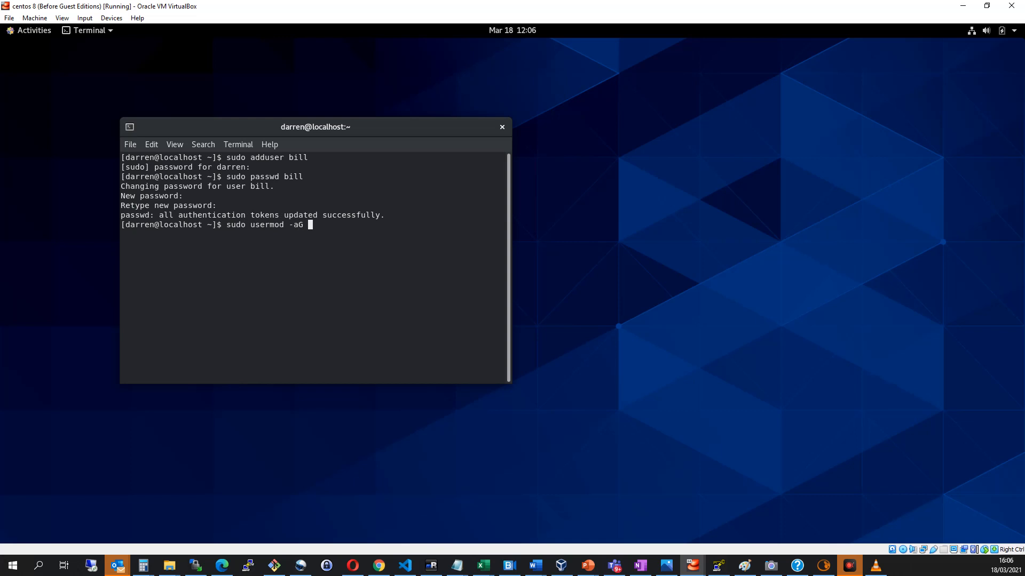
{"action": "type", "text": "wheel bill"}
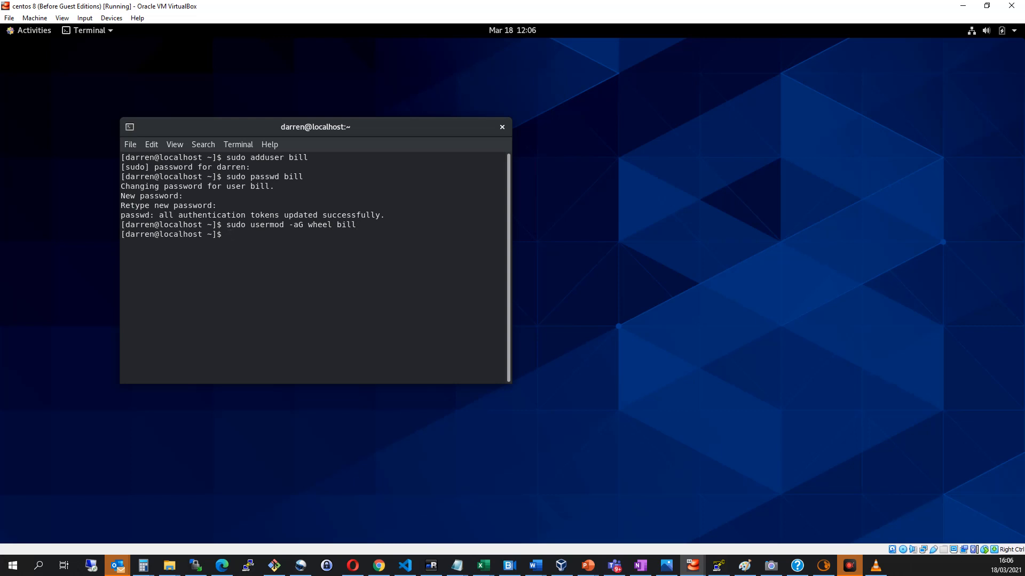
Switch to user bill with su bill and bill's password.
{"action": "type", "text": "su bill"}
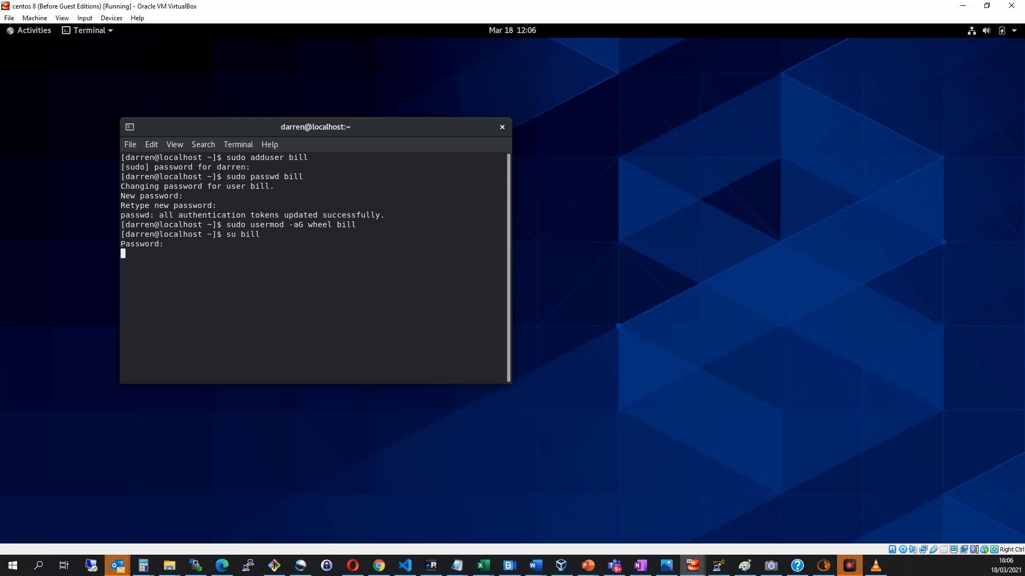
{"action": "key", "text": "Return"}
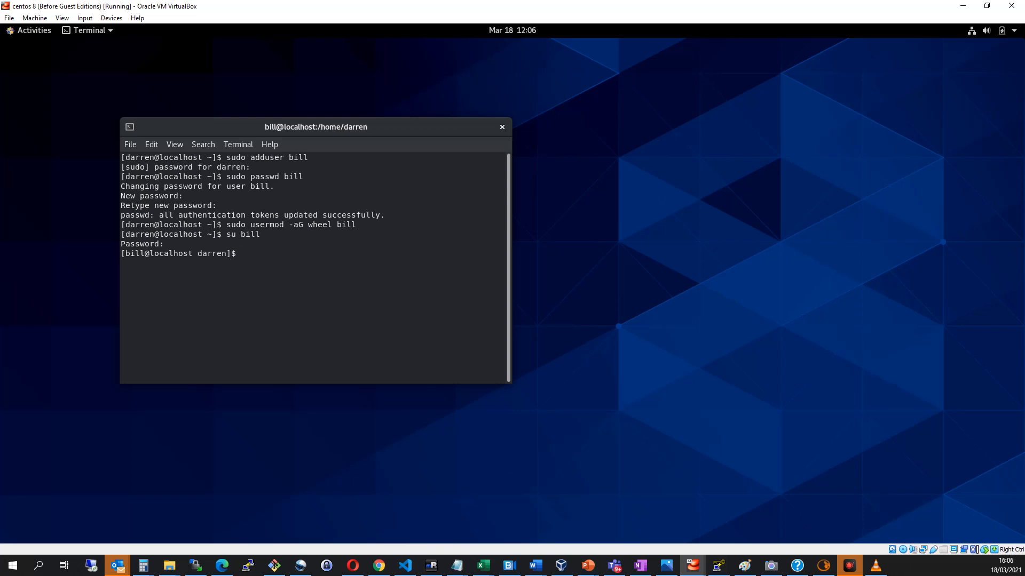
As bill, create testfile with sudo touch, authenticating with bill's password.
{"action": "type", "text": "sud"}
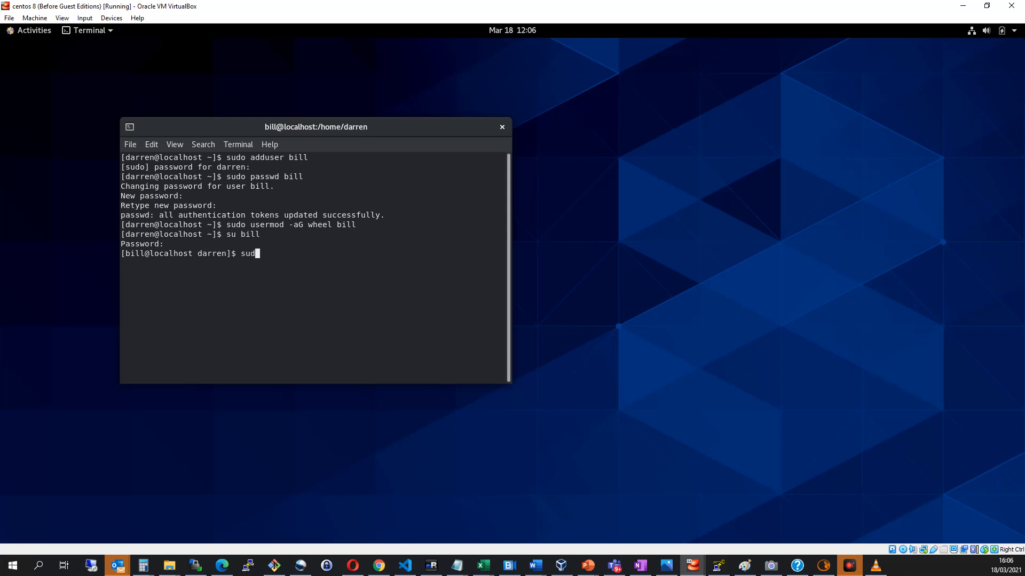
{"action": "type", "text": "o touch testfile"}
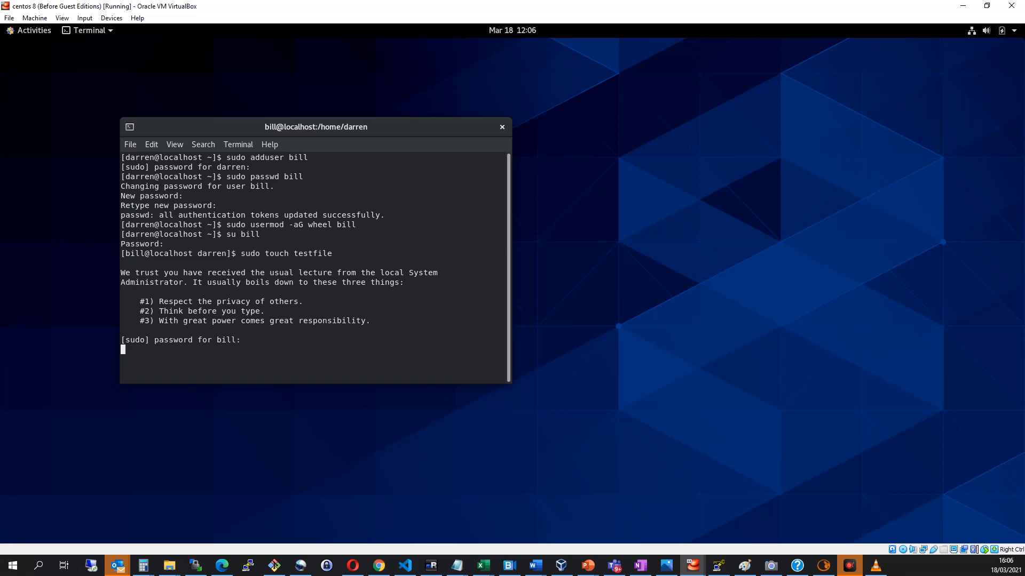
{"action": "key", "text": "Return"}
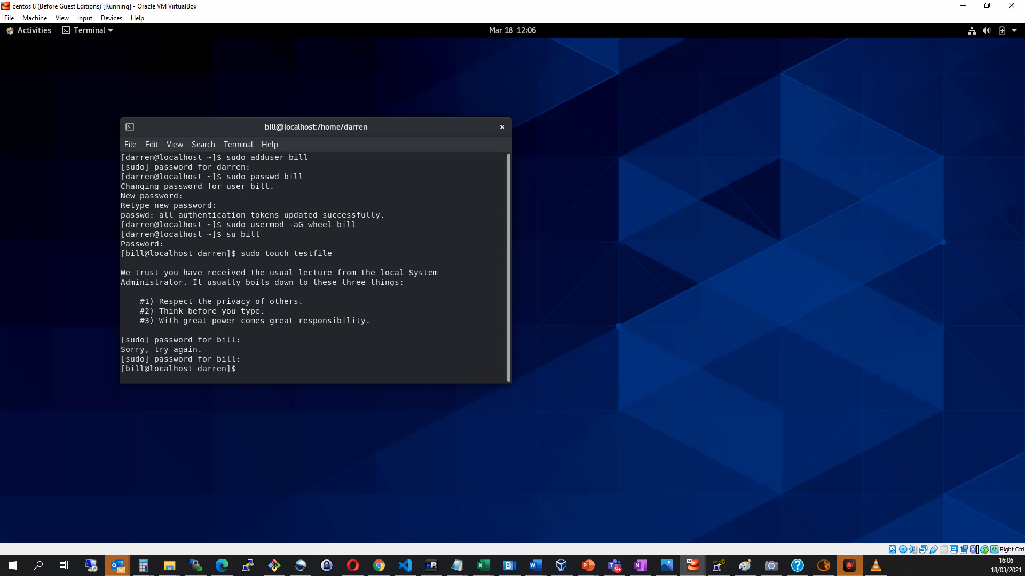
Open testfile with sudo vi, then save and quit with :wq.
{"action": "type", "text": "sudo v"}
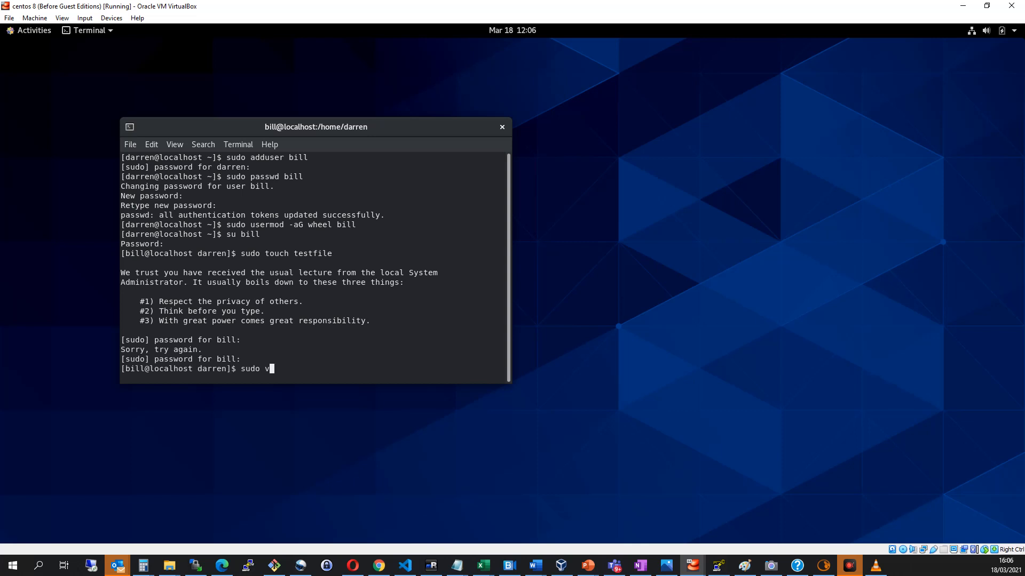
{"action": "type", "text": "i tes"}
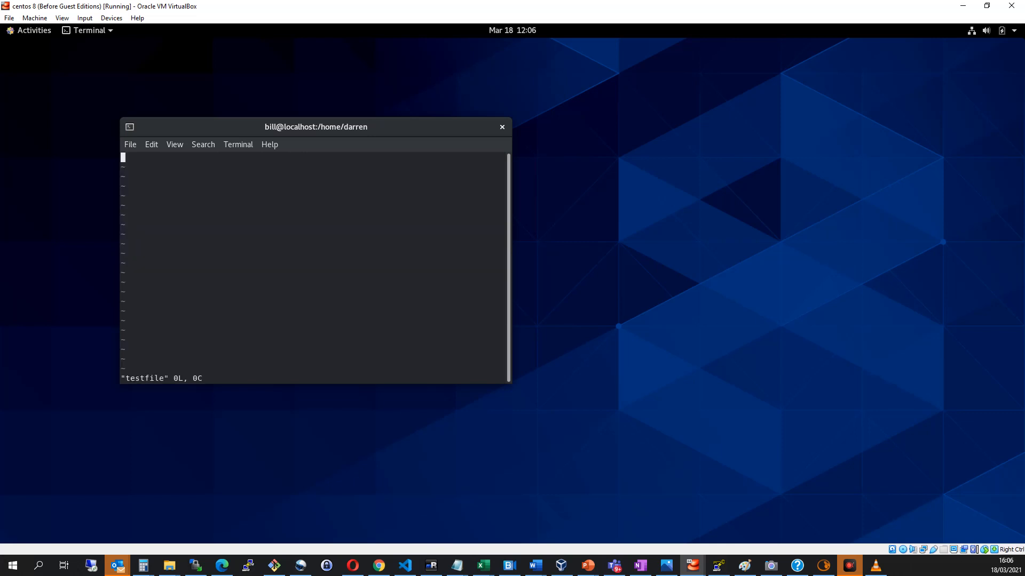
{"action": "type", "text": ":wq"}
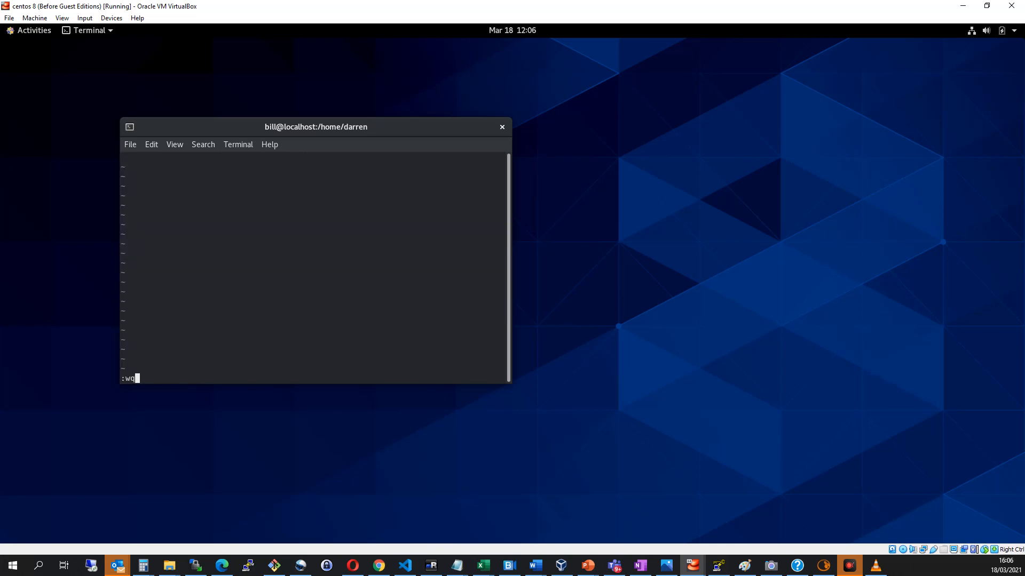
{"action": "key", "text": "Return"}
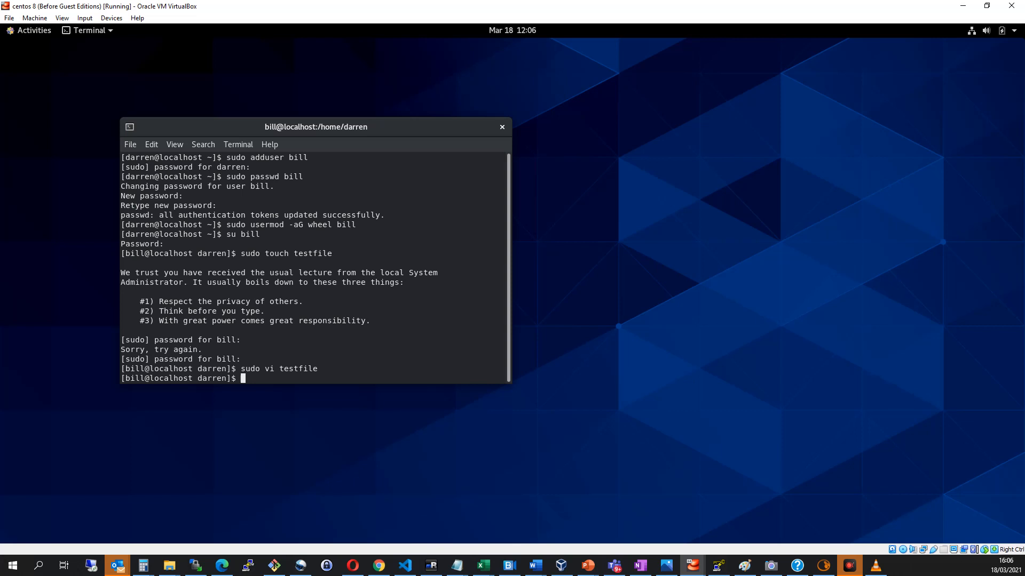